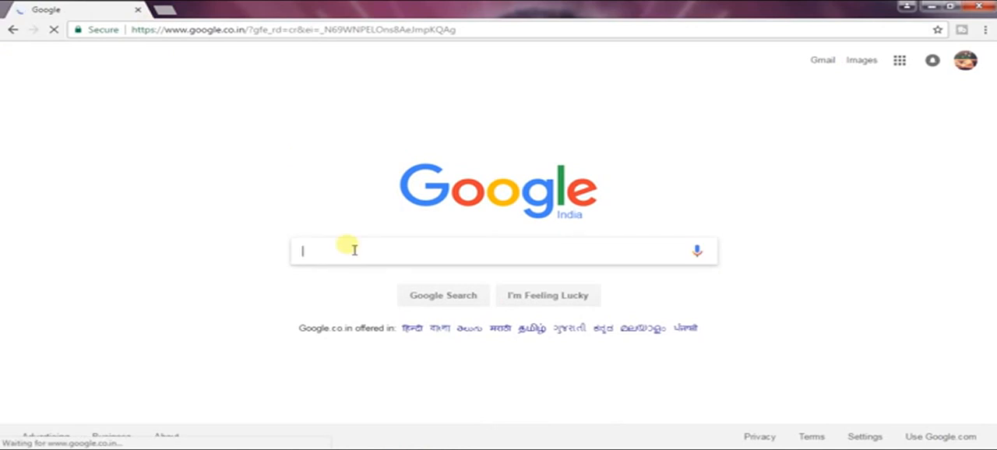
# Search Google for 'avr studio 4 download'
pyautogui.write('avr studio 4 download')
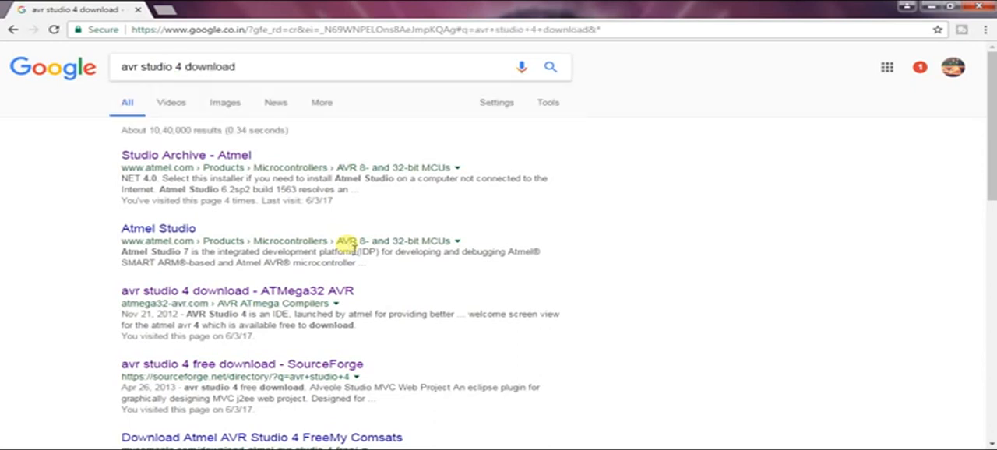
pyautogui.moveTo(68, 162)
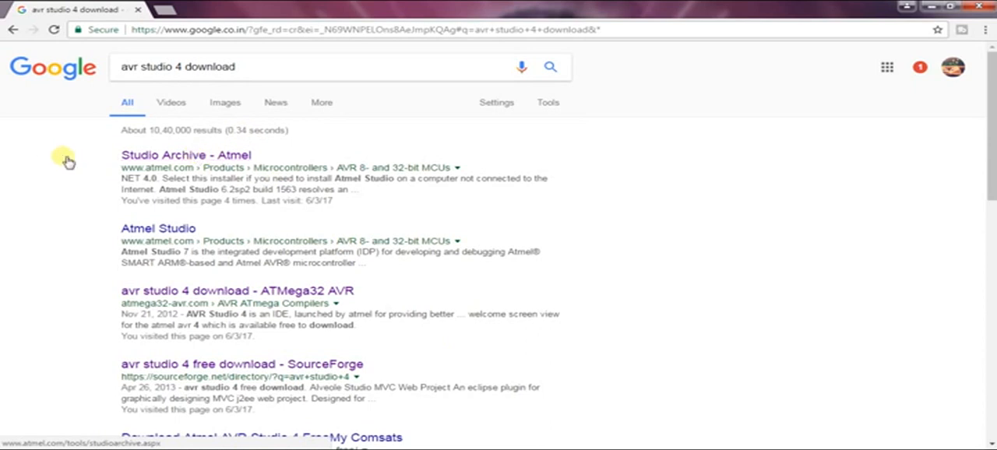
# Open Atmel's Studio Archive page and select AVR Studio 4.18 (build 684)
pyautogui.click(185, 154)
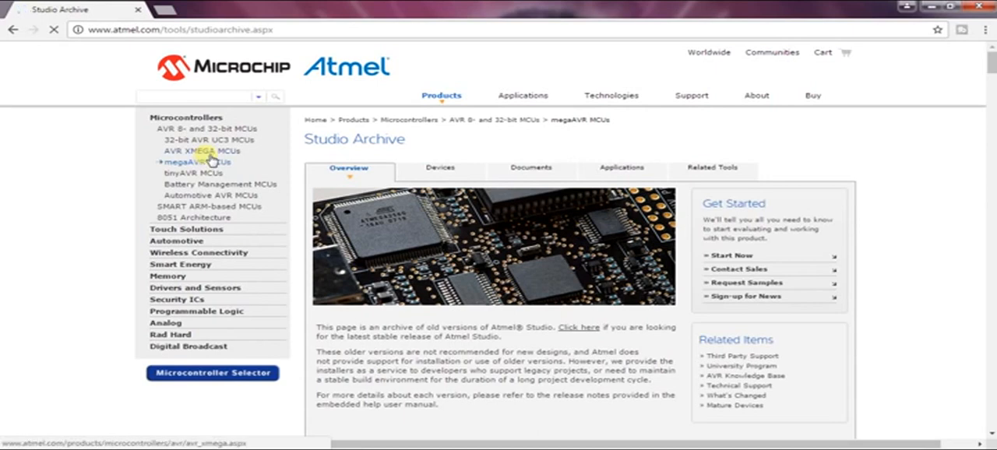
pyautogui.scroll(-3)
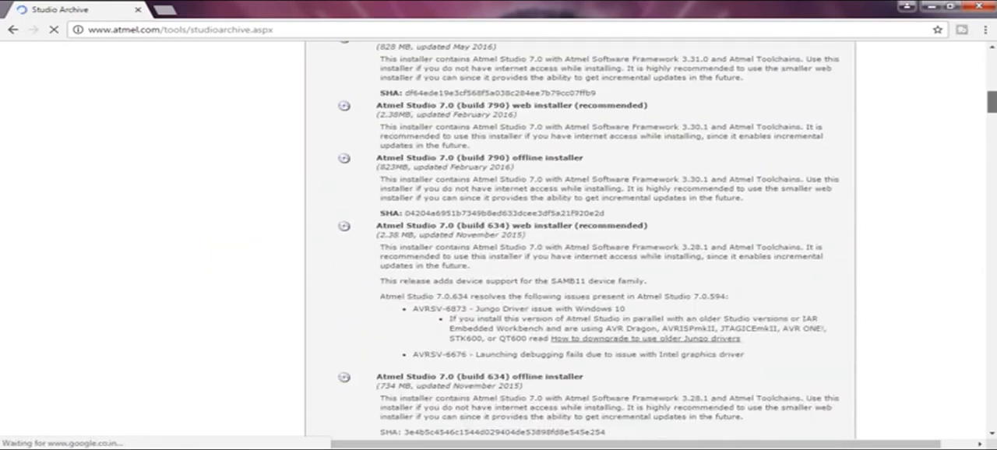
pyautogui.scroll(-3)
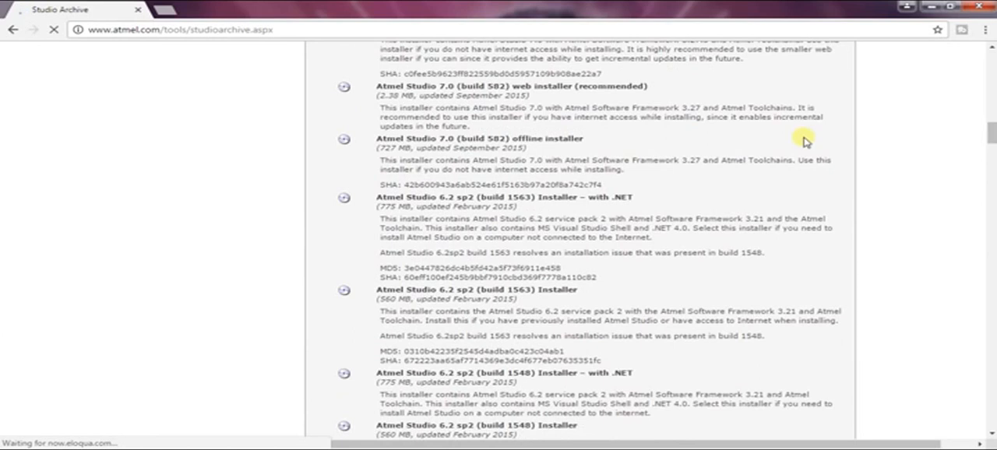
pyautogui.scroll(-3)
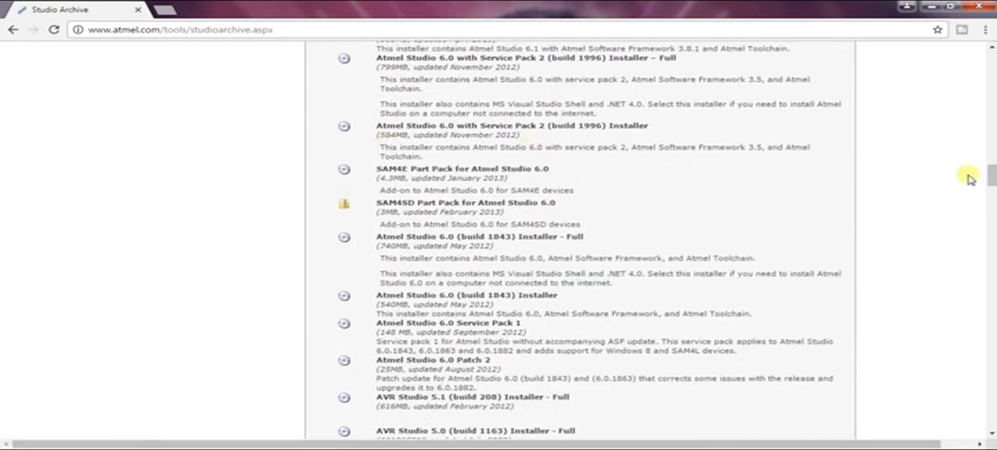
pyautogui.scroll(-3)
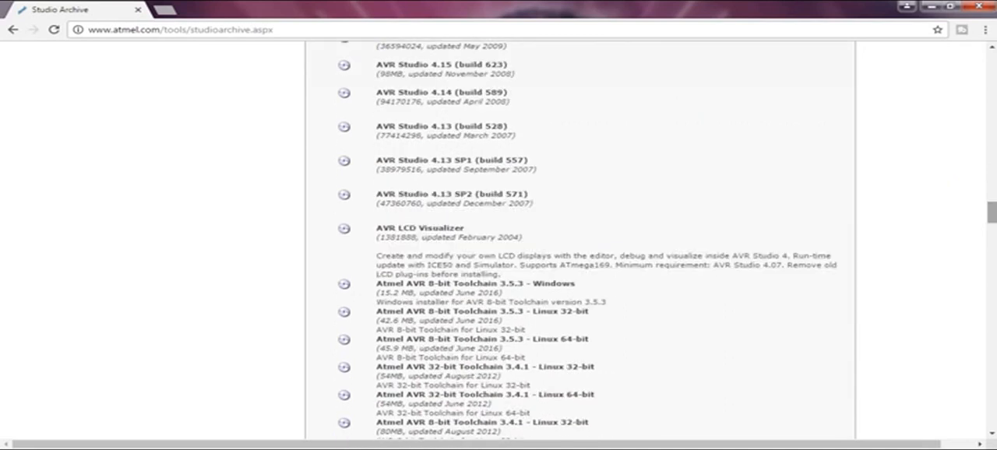
pyautogui.scroll(3)
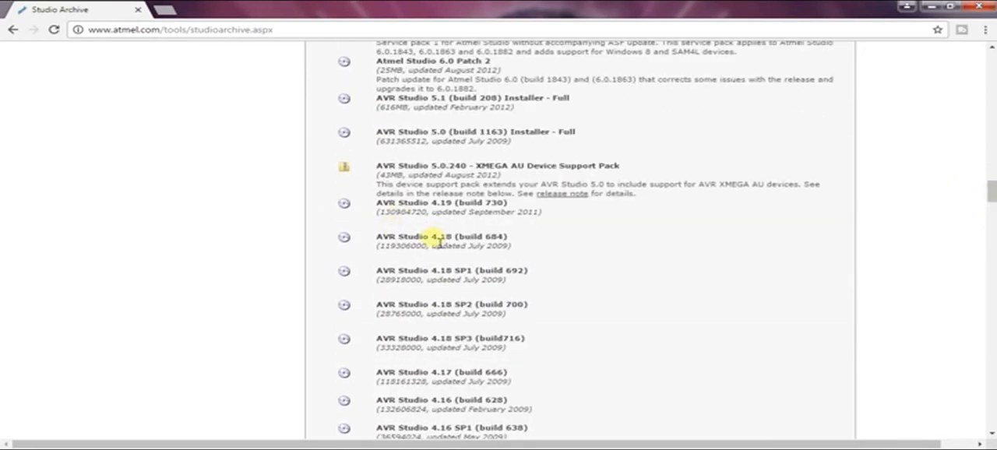
pyautogui.click(343, 203)
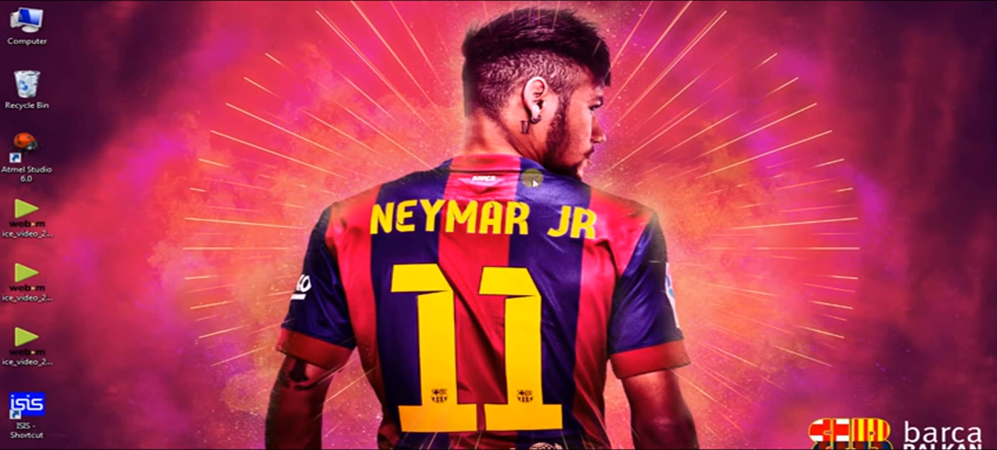
pyautogui.moveTo(744, 191)
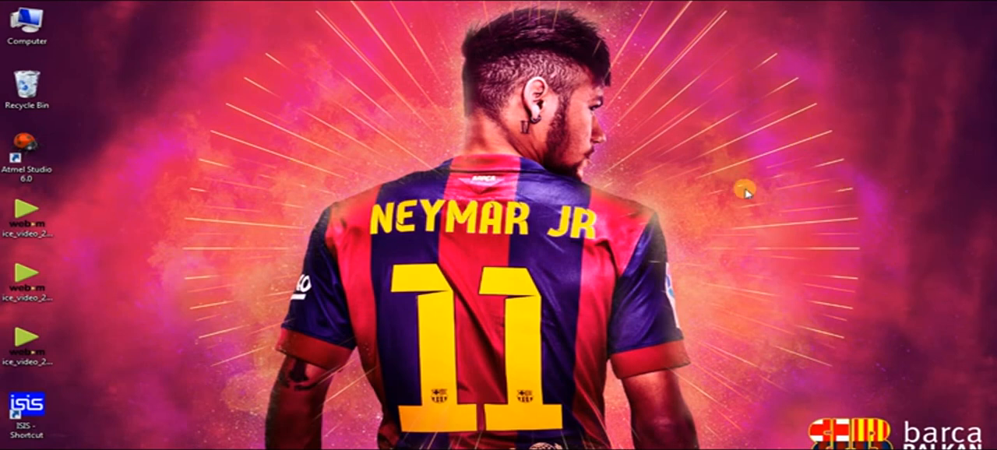
# Search the Start menu for 'avr' and launch AVR Studio 4
pyautogui.click(12, 444)
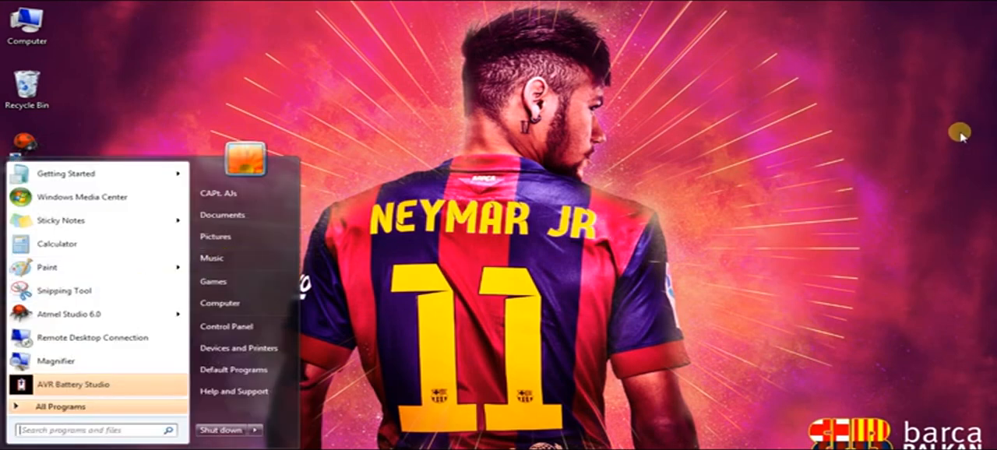
pyautogui.write('avr')
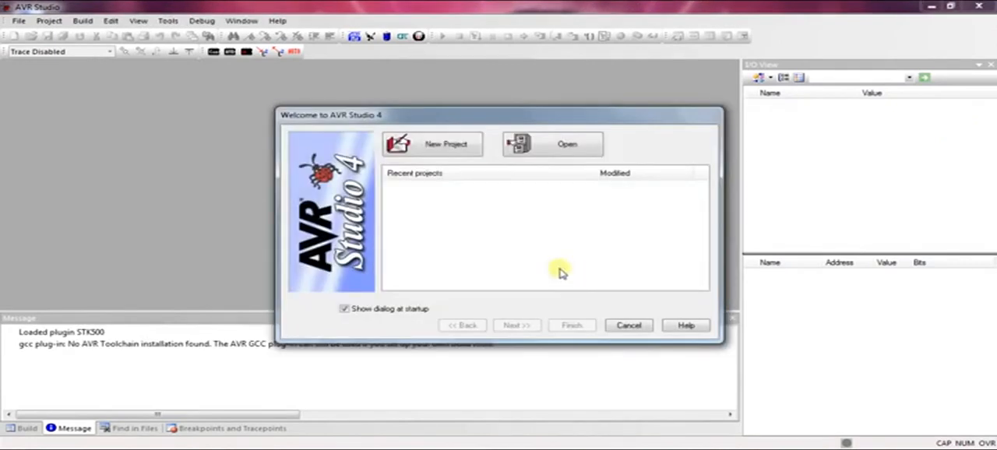
# Start a new AVR GCC project named avr_tutorial with an initial file and folder
pyautogui.click(432, 144)
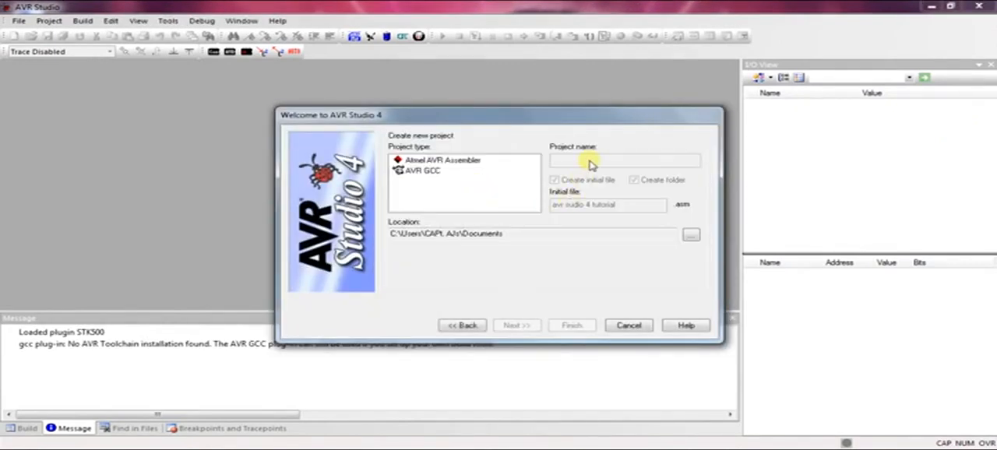
pyautogui.click(423, 170)
pyautogui.write('avrtut')
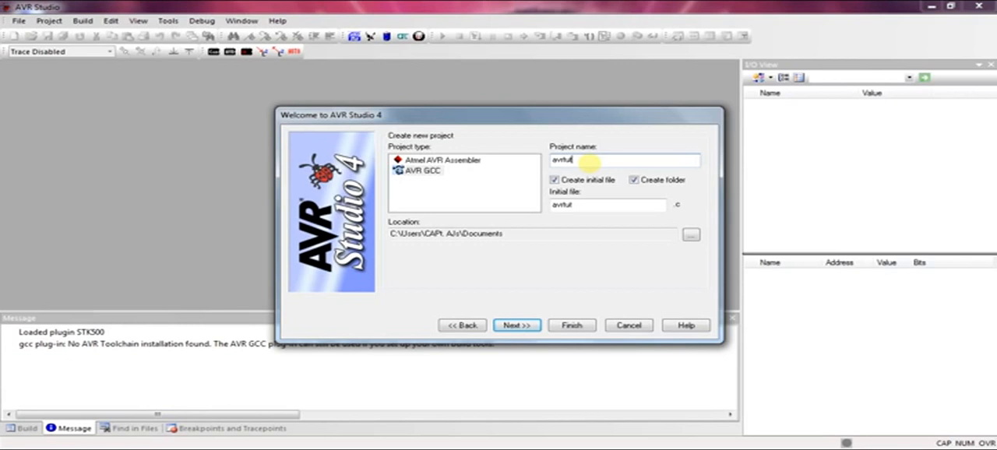
pyautogui.write('orial')
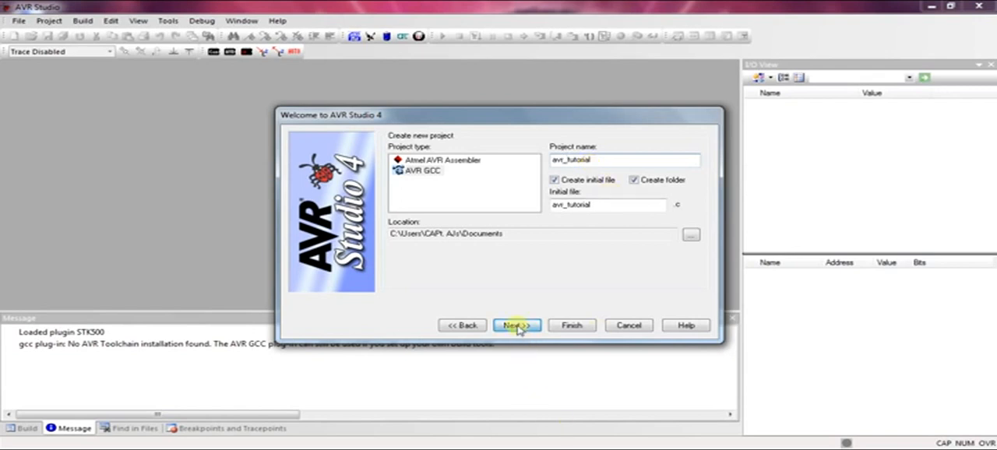
# Choose AVR Simulator 2 and the ATmega32 device, then finish the wizard
pyautogui.click(516, 325)
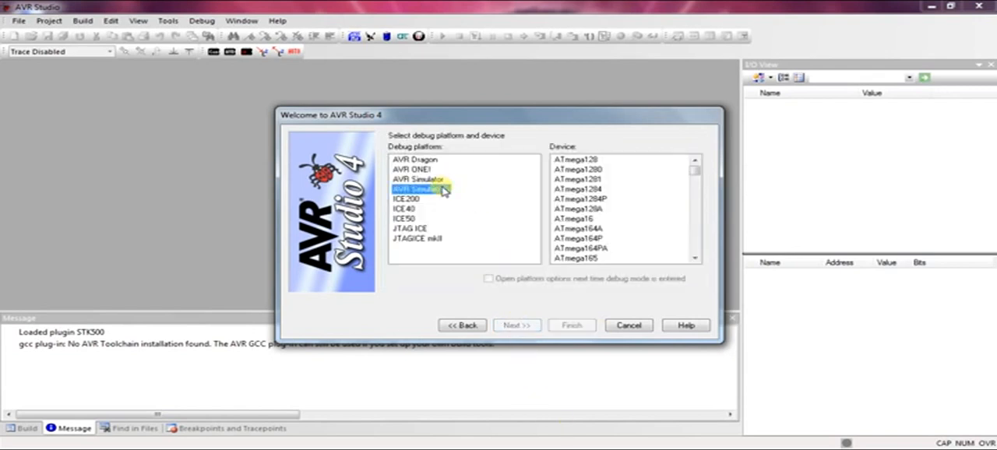
pyautogui.click(421, 190)
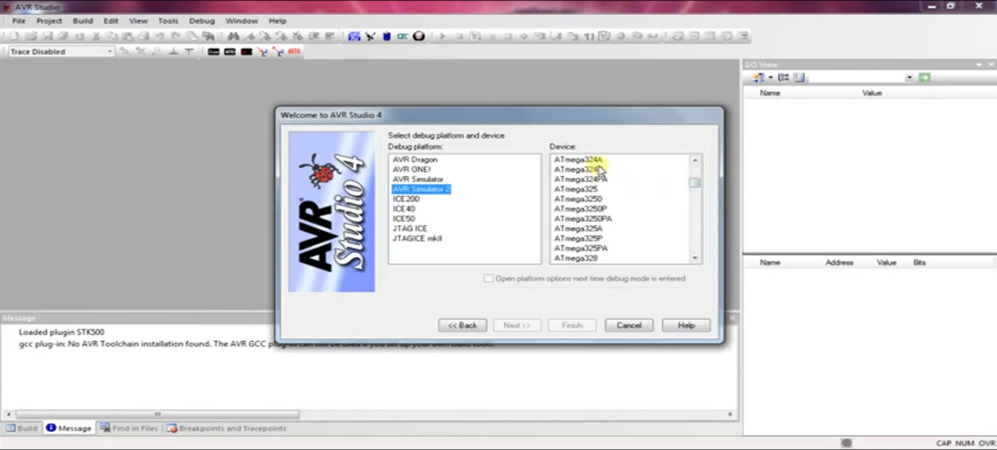
pyautogui.click(577, 168)
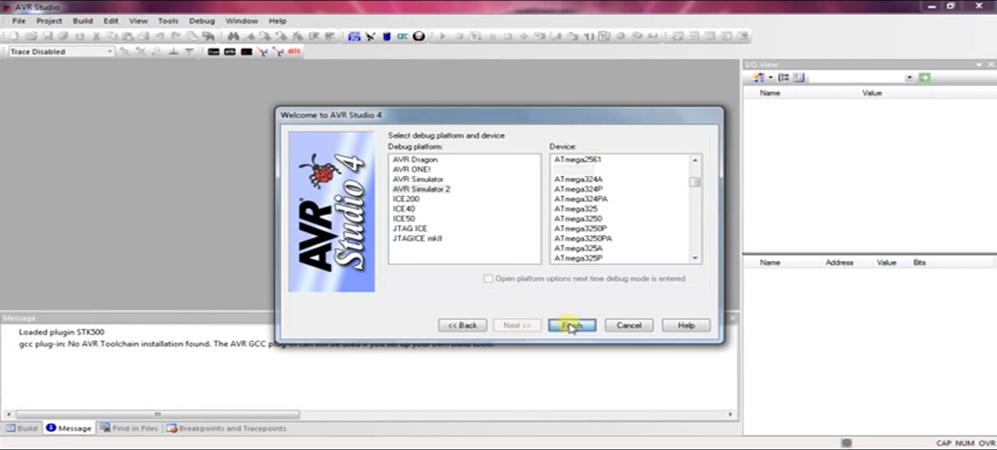
pyautogui.click(571, 324)
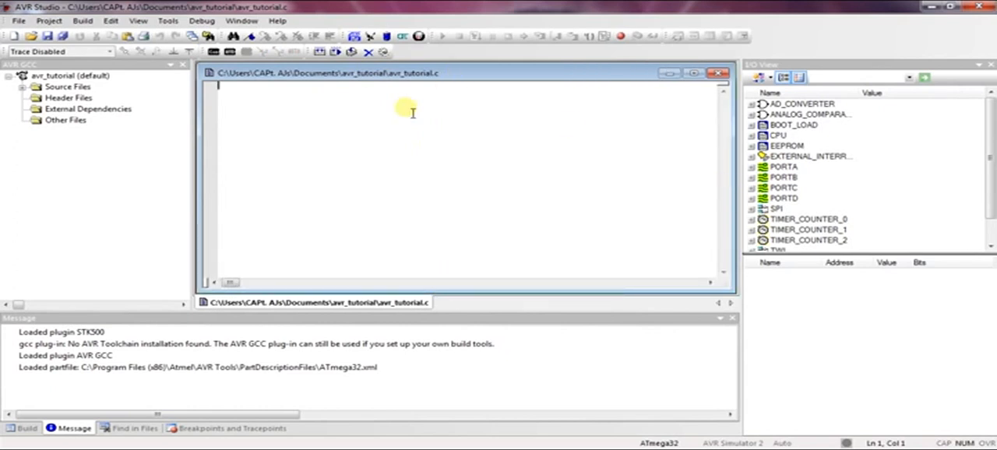
pyautogui.moveTo(424, 118)
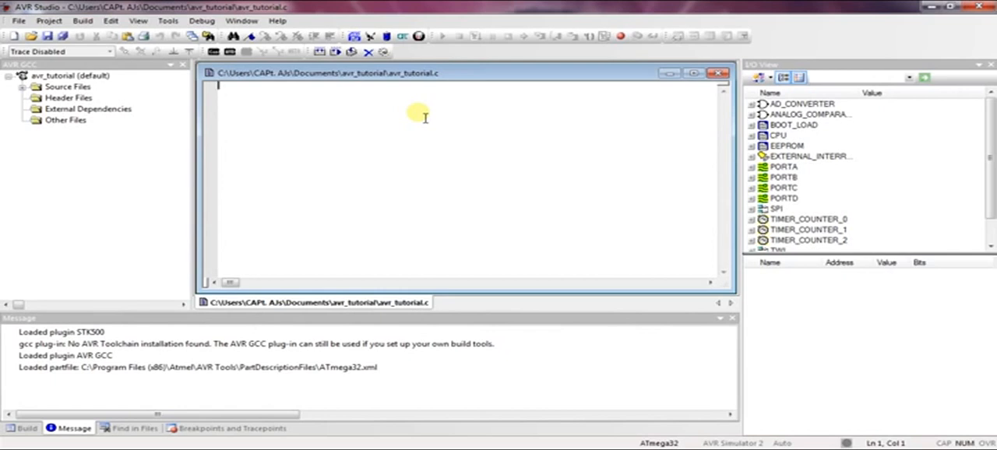
# Add #include<avr/io.h> to avr_tutorial.c, correcting the mistyped 'std'
pyautogui.write('#')
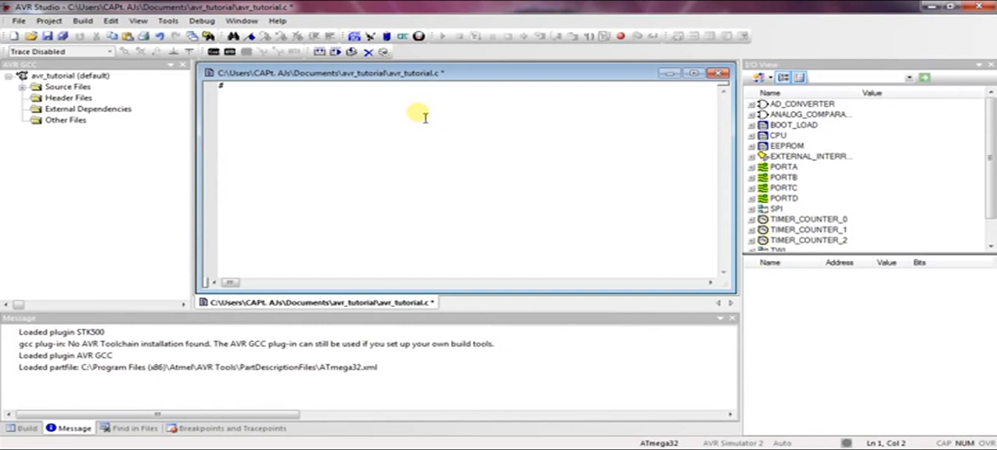
pyautogui.write('#include')
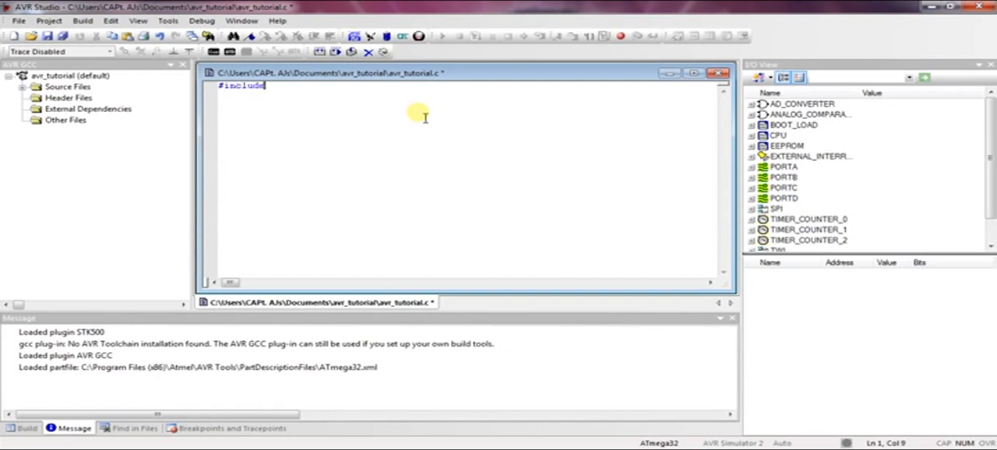
pyautogui.write('<std')
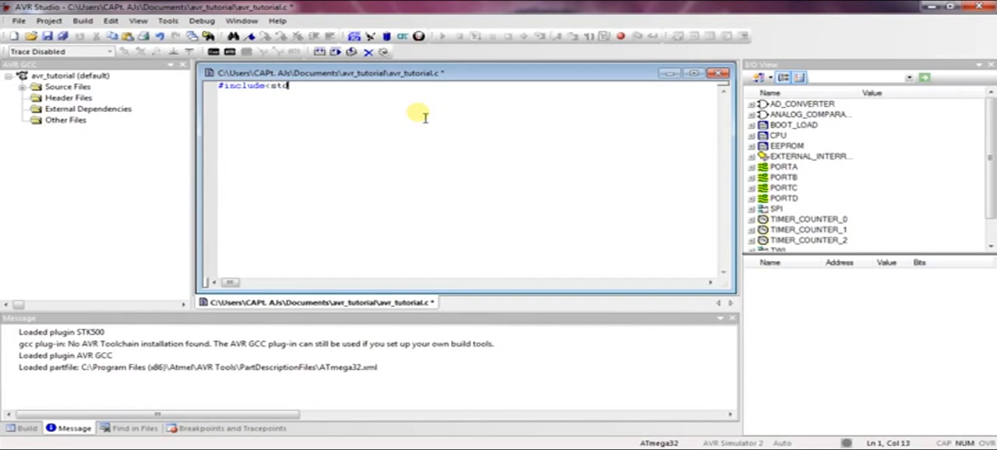
pyautogui.press('Backspace')
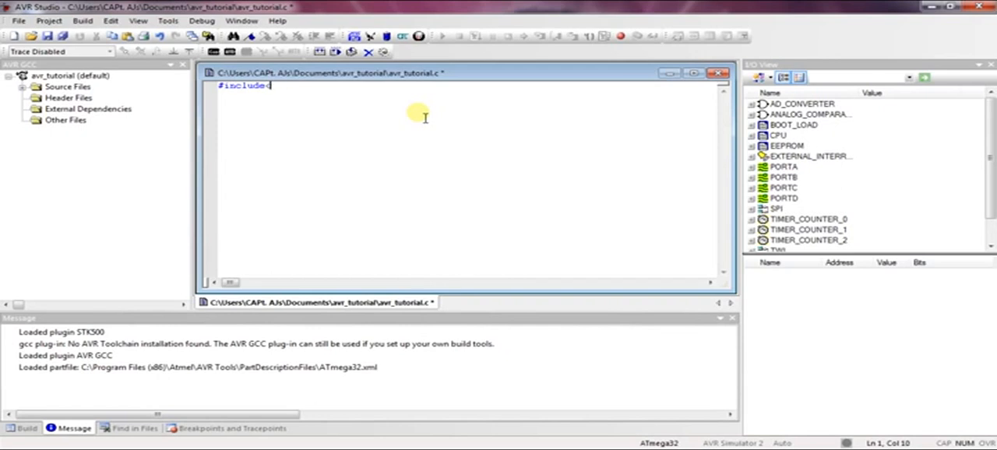
pyautogui.write('avr/')
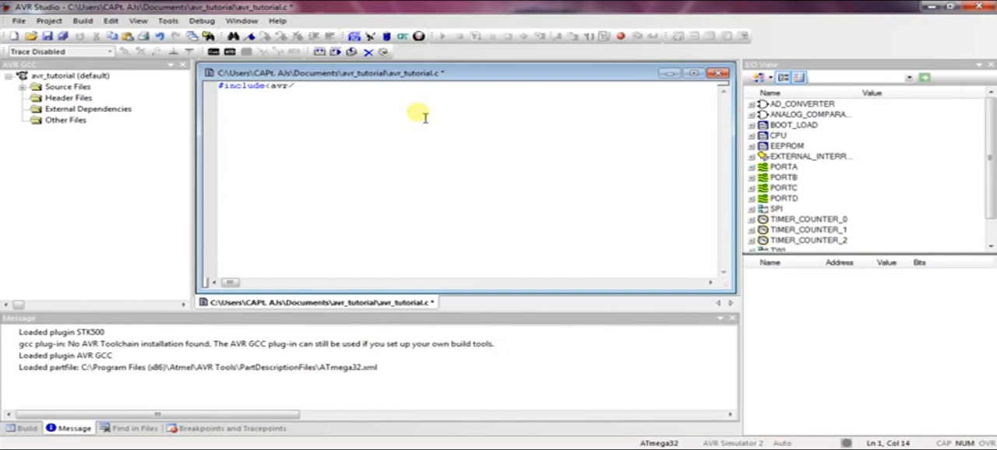
pyautogui.write('io.h>')
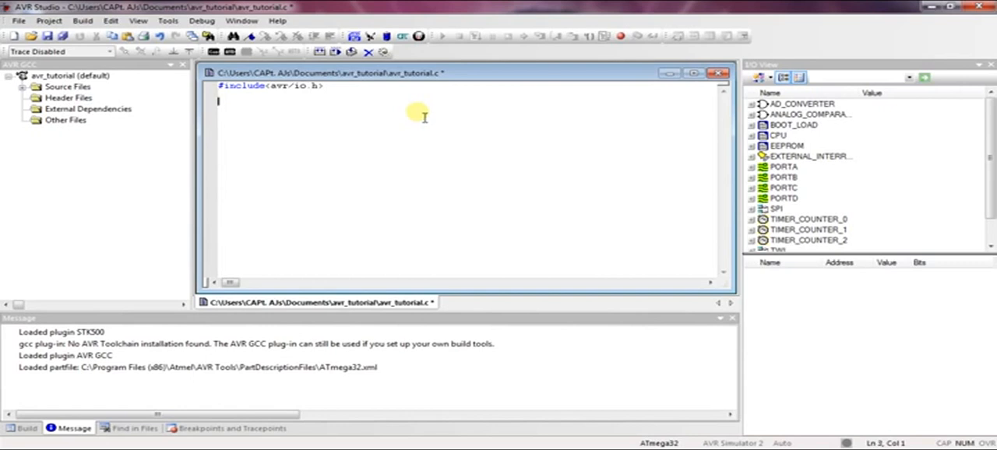
# Declare int main(void) on a new line
pyautogui.write('int m')
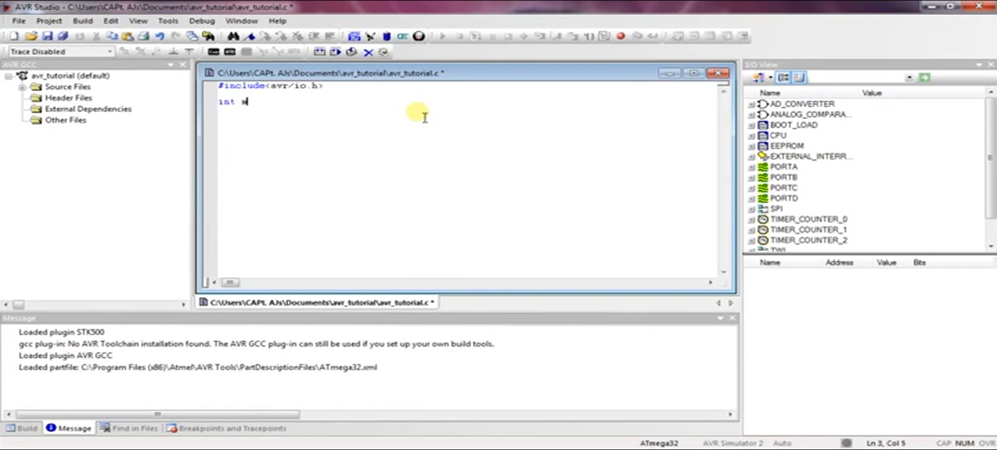
pyautogui.write('main(')
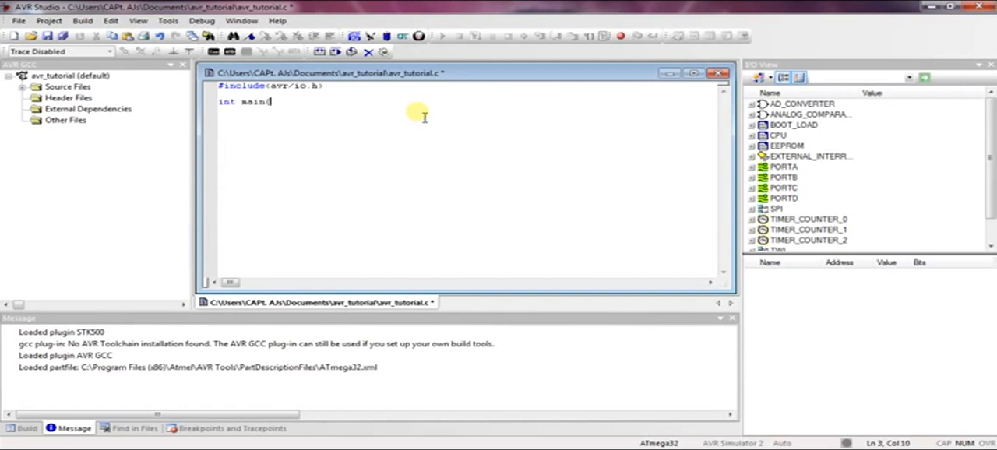
pyautogui.write('void)')
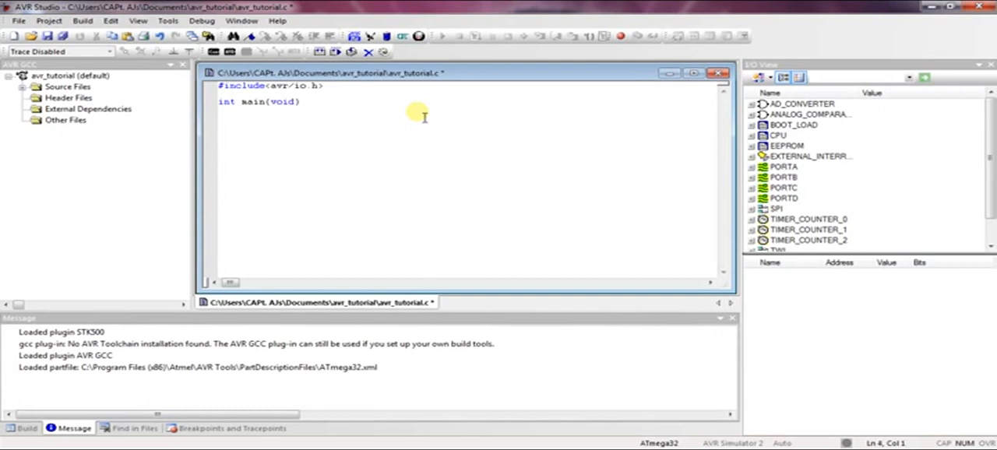
# Add braces under main(void) containing an empty while(1) loop
pyautogui.write('{')
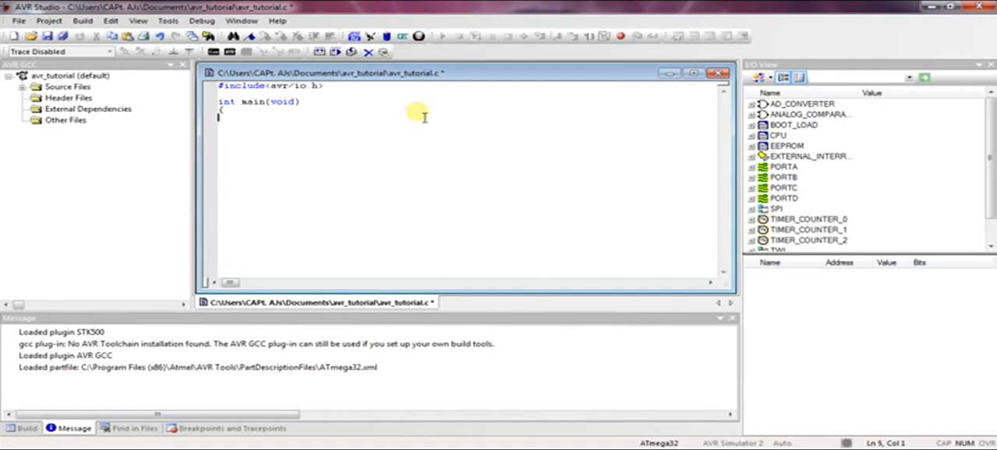
pyautogui.write('}')
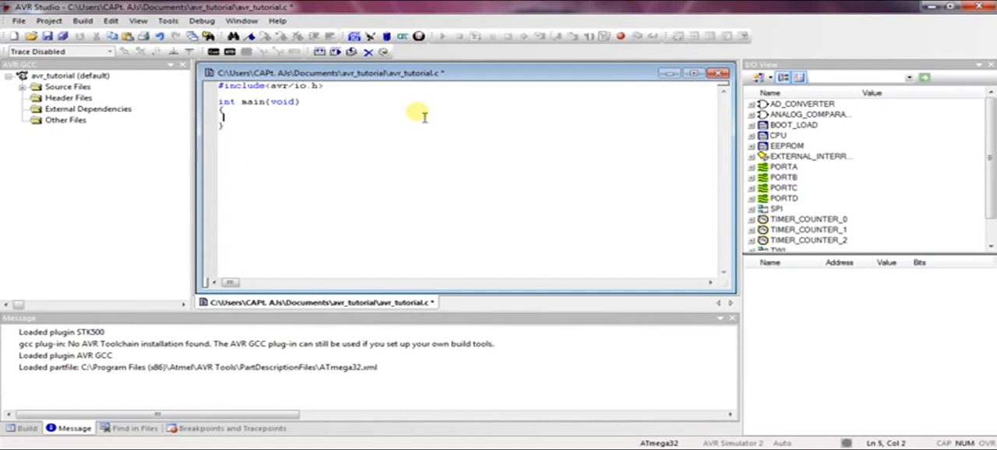
pyautogui.write('while(')
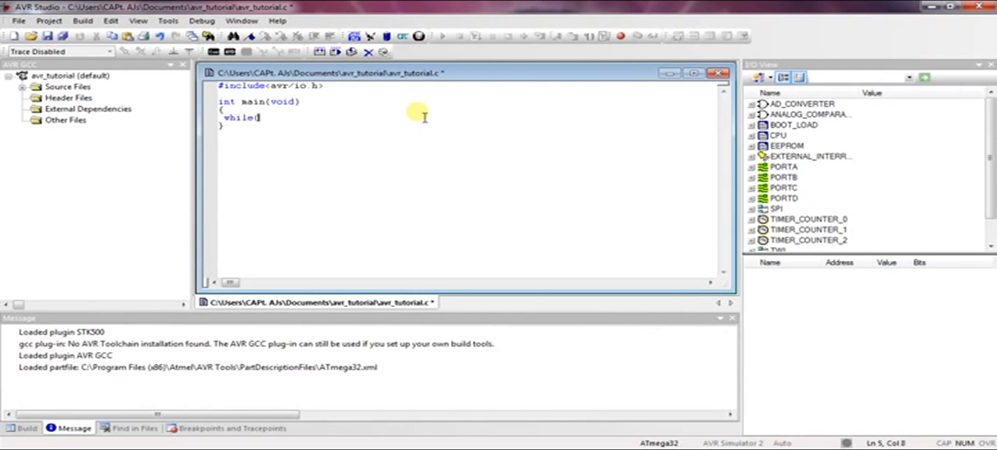
pyautogui.write('1)')
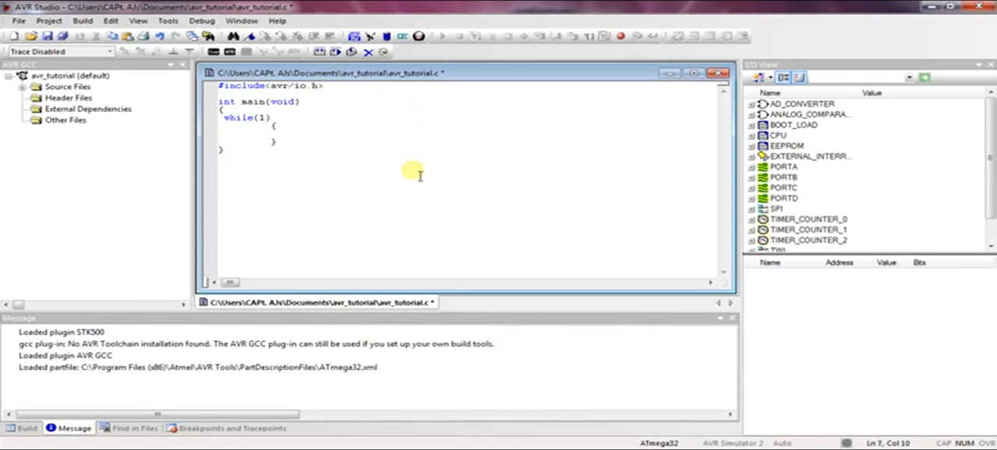
pyautogui.moveTo(405, 177)
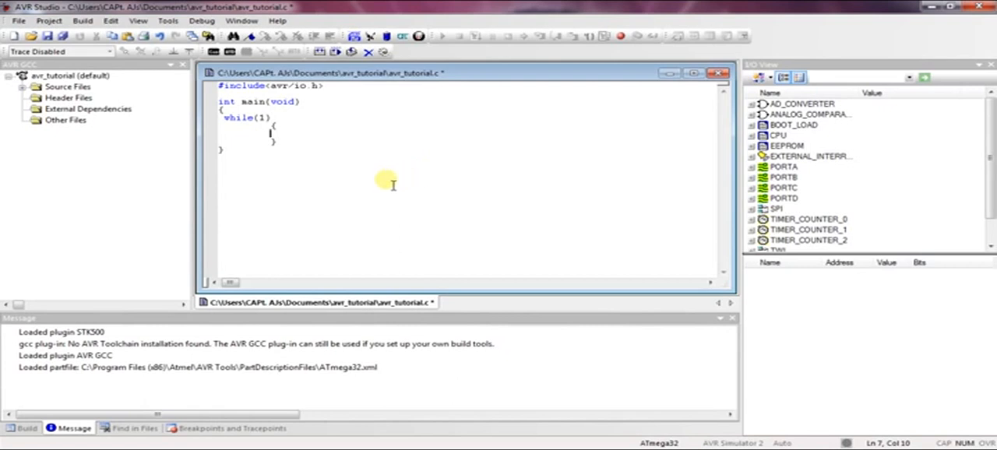
pyautogui.moveTo(377, 194)
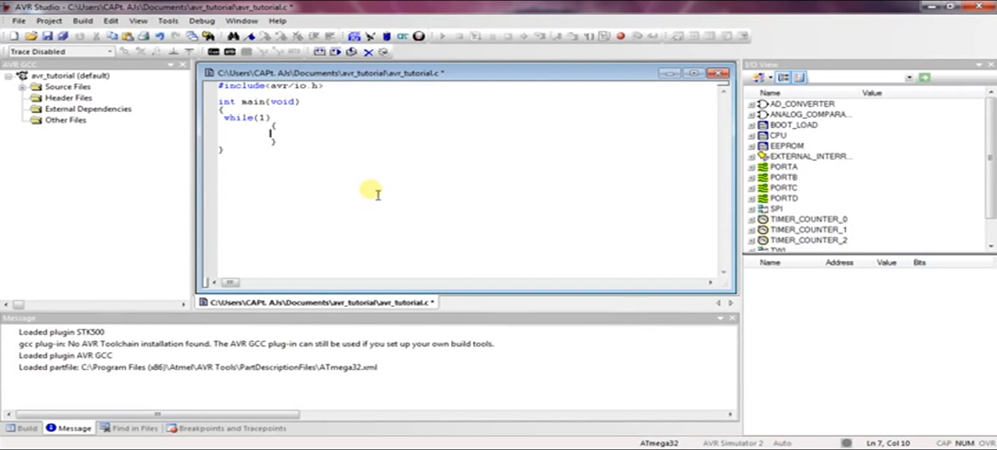